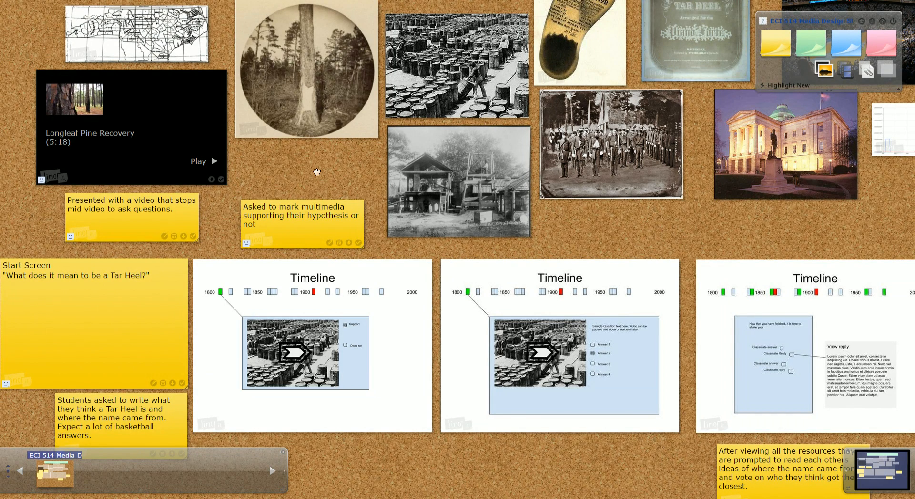
mouse_move(280, 235)
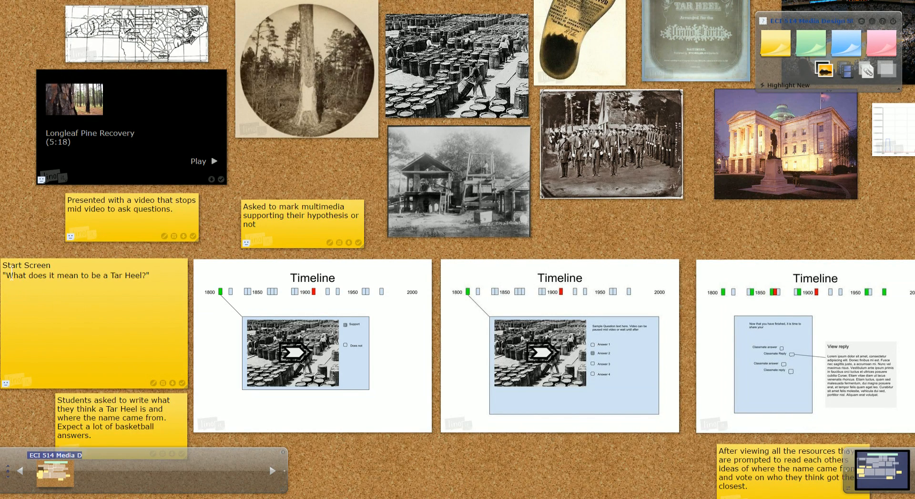
mouse_move(53, 317)
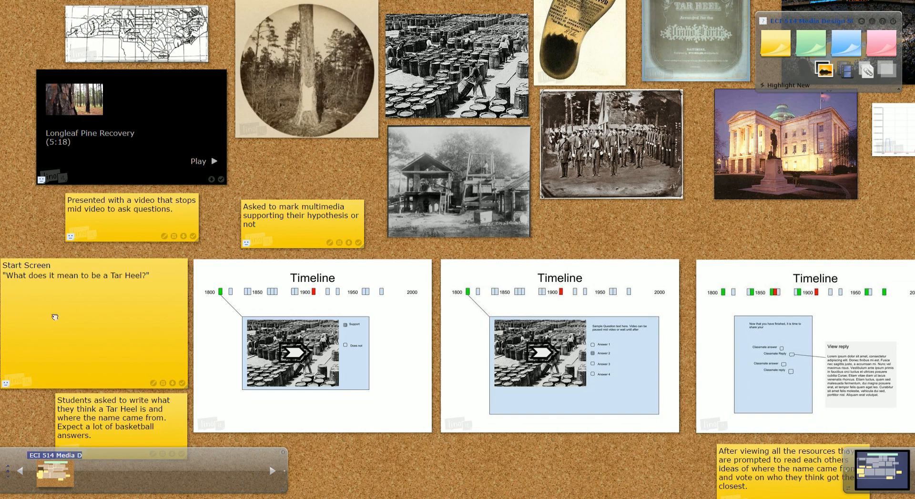
mouse_move(109, 322)
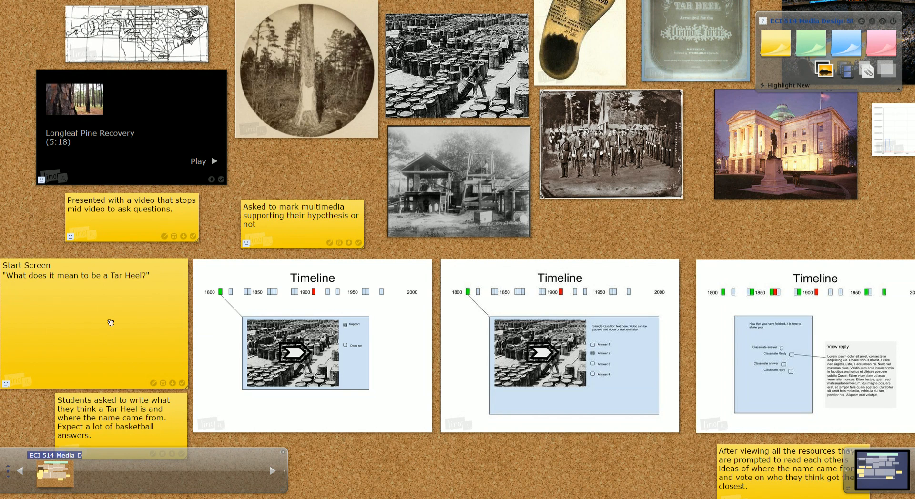
mouse_move(142, 304)
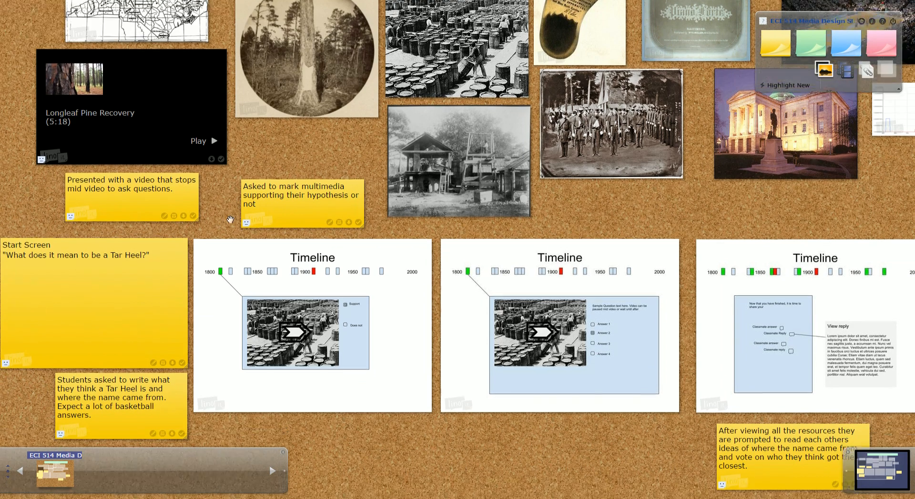
Scroll to the Longleaf Pine Recovery video sticky, play it, and skip ahead
scroll(down, 3)
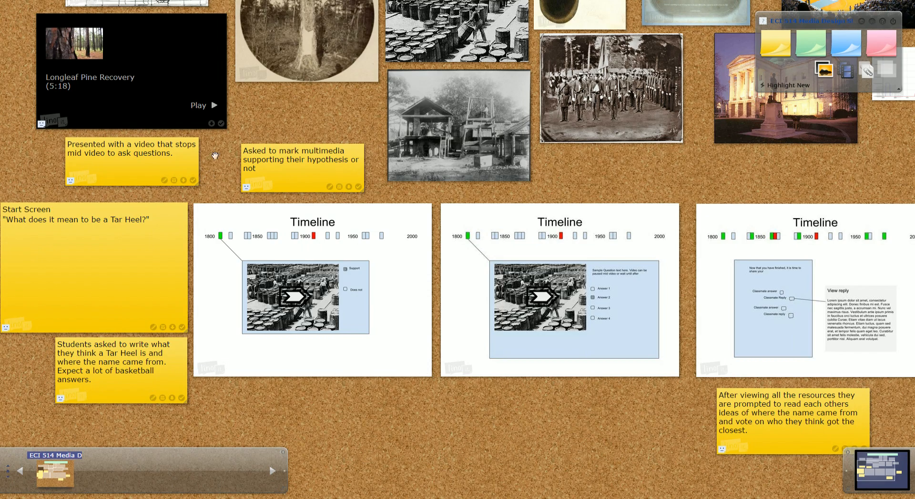
scroll(down, 3)
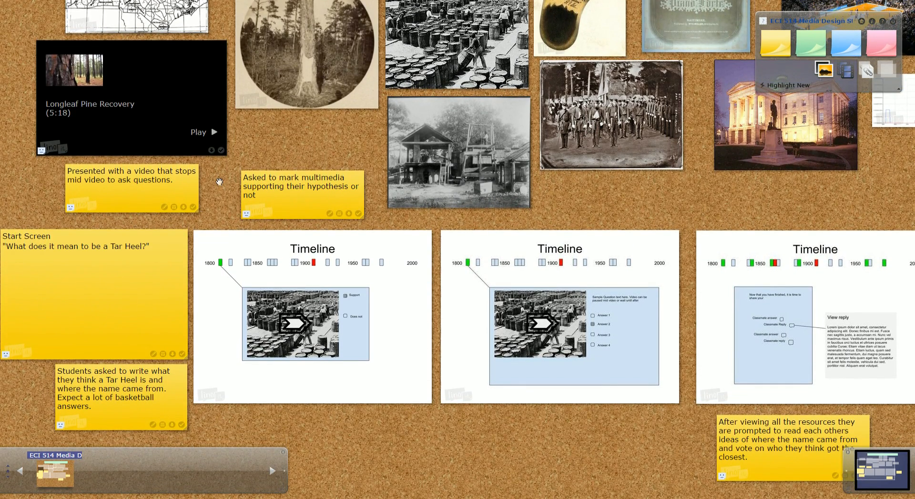
mouse_move(228, 156)
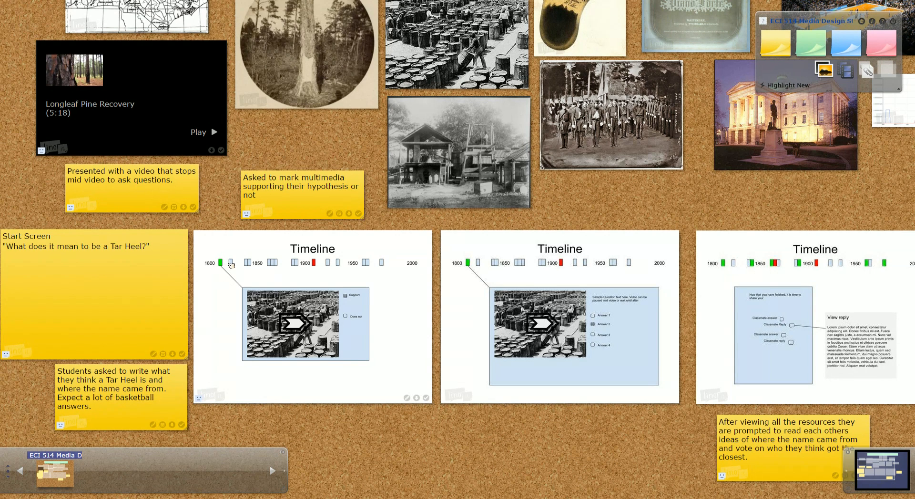
mouse_move(267, 270)
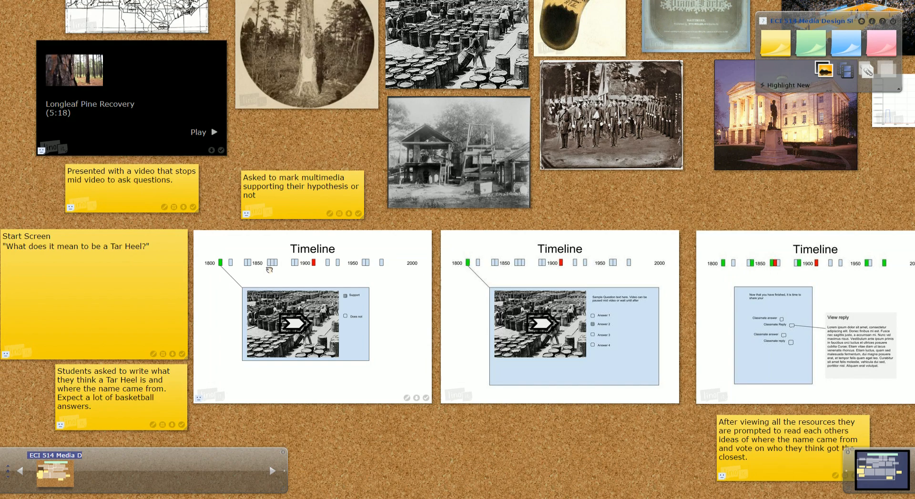
mouse_move(286, 135)
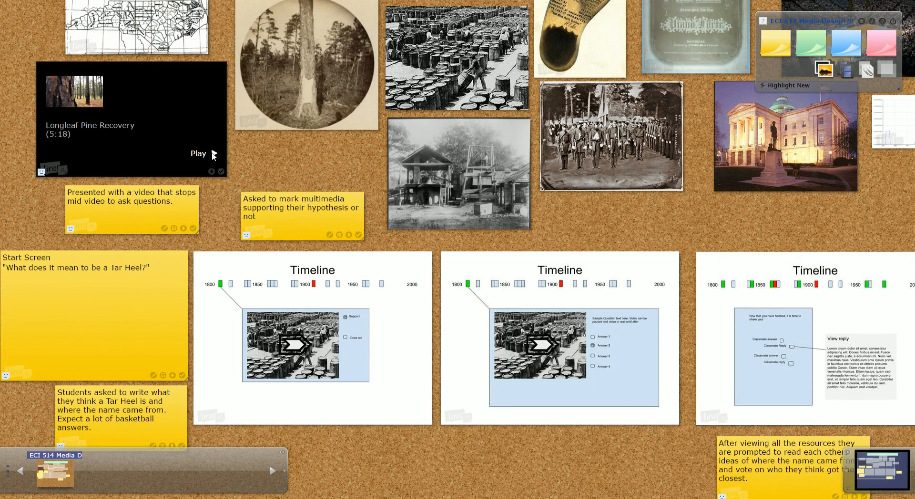
mouse_move(275, 162)
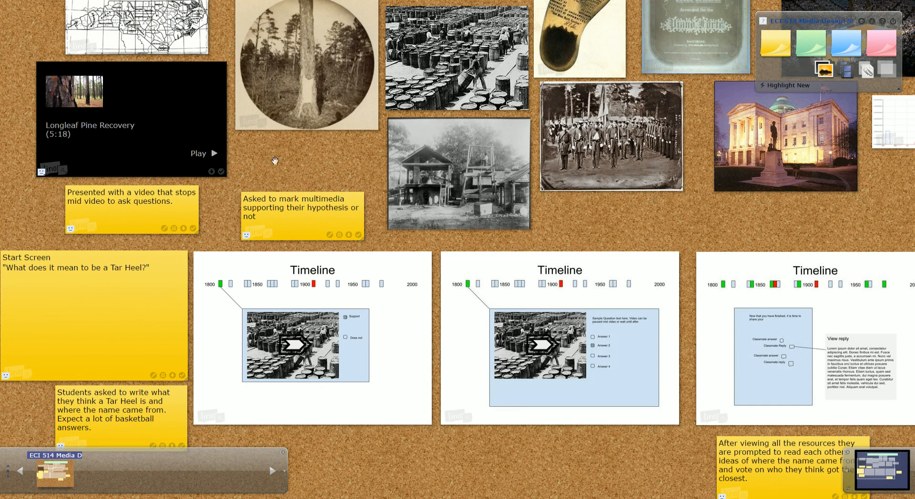
scroll(down, 3)
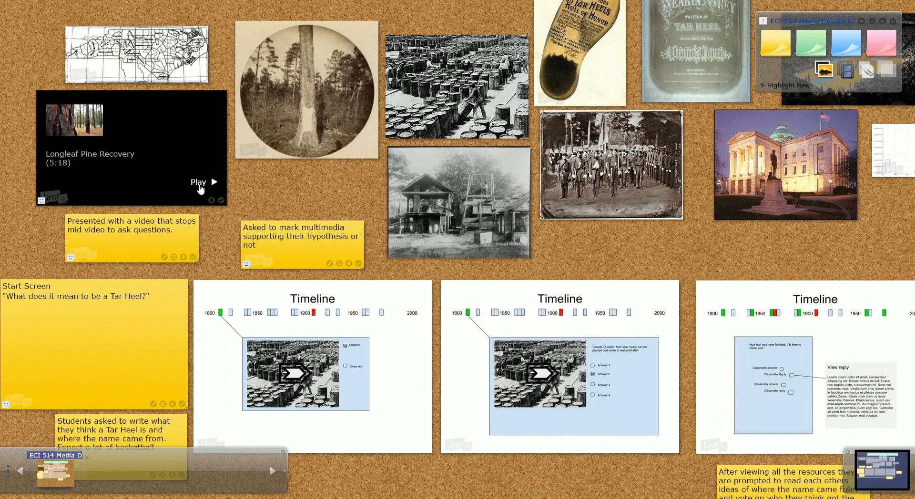
click(203, 183)
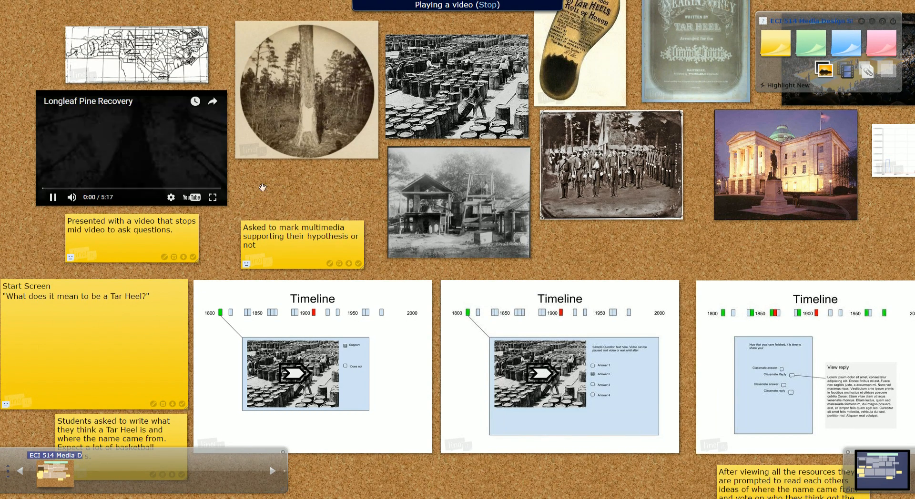
click(52, 197)
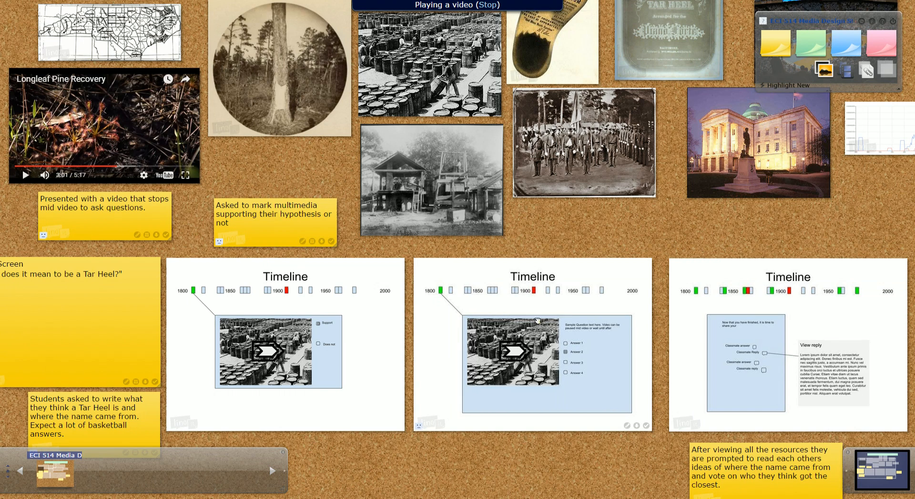
mouse_move(575, 377)
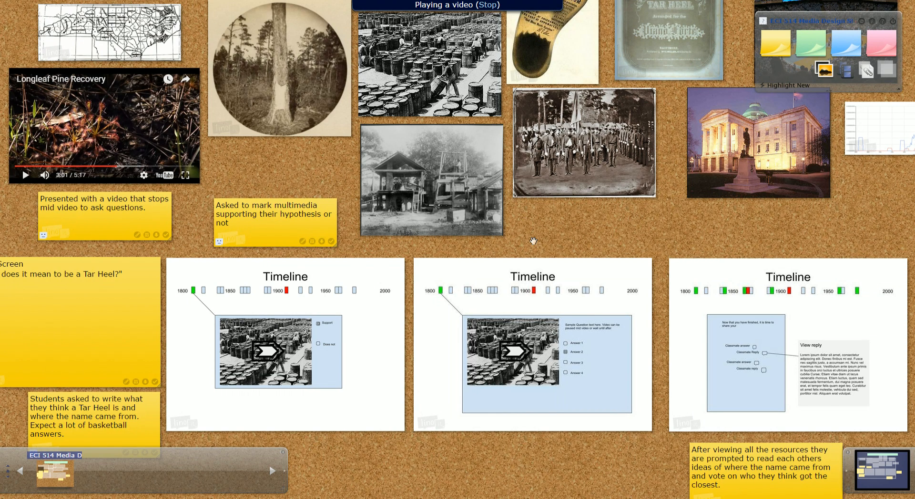
mouse_move(182, 193)
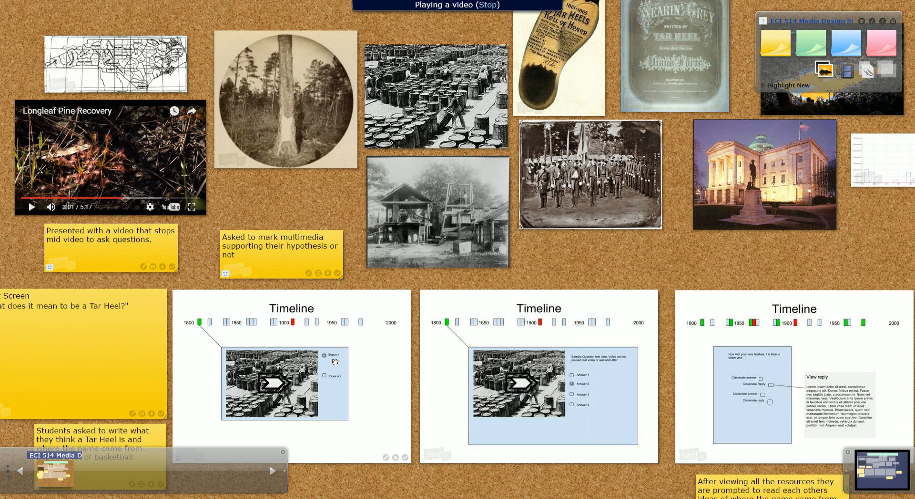
mouse_move(348, 377)
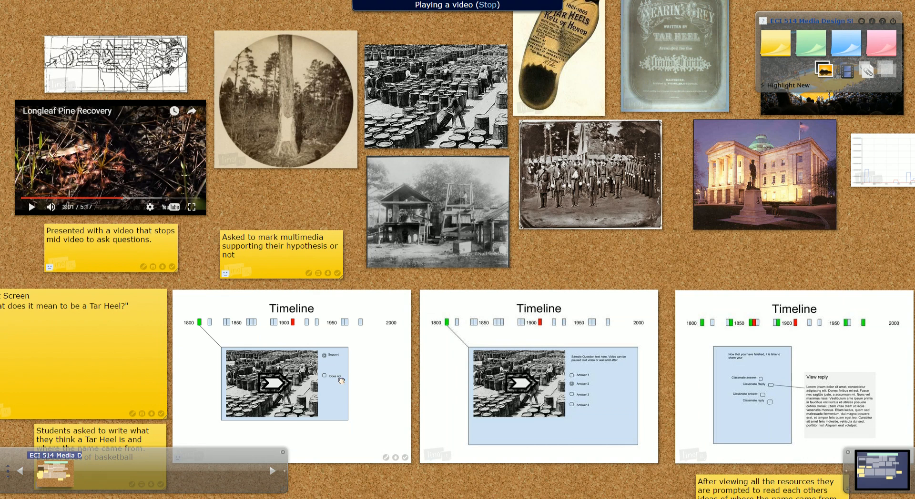
mouse_move(427, 338)
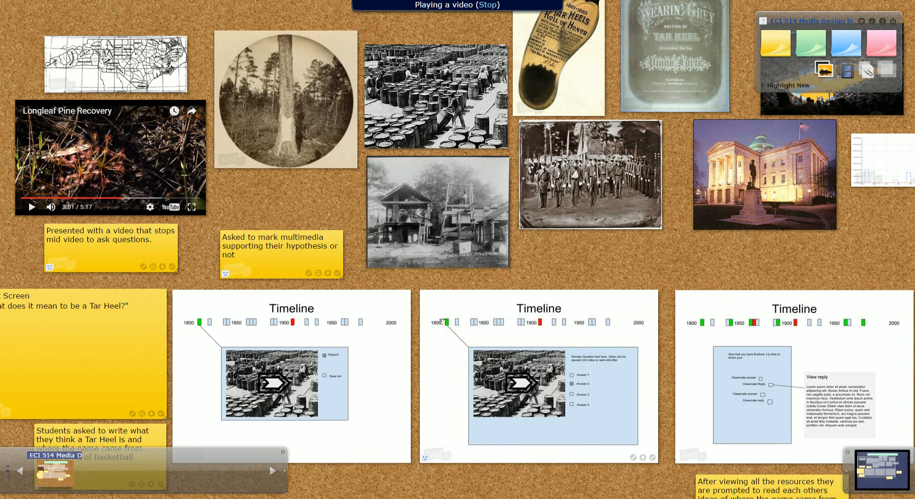
mouse_move(589, 250)
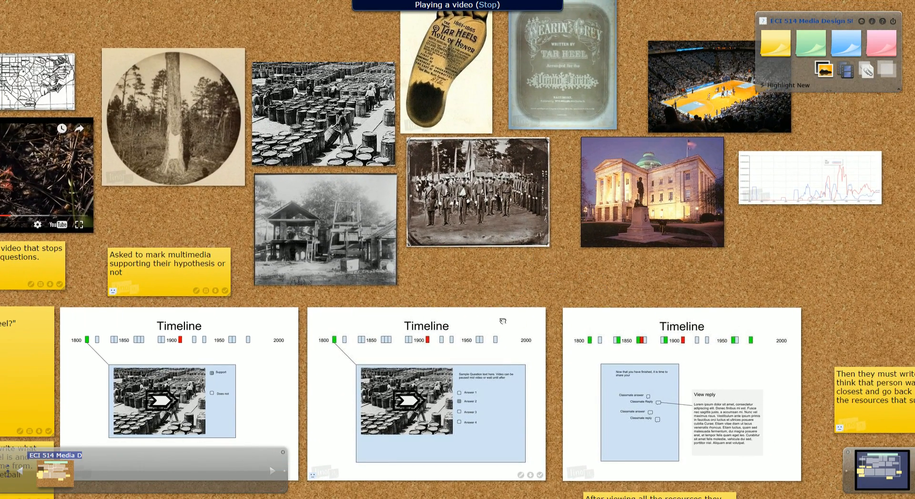
mouse_move(352, 354)
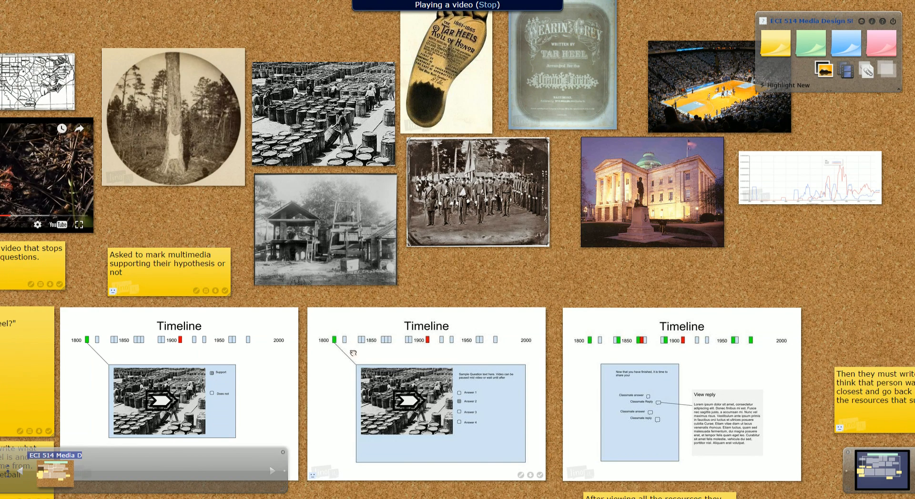
mouse_move(526, 346)
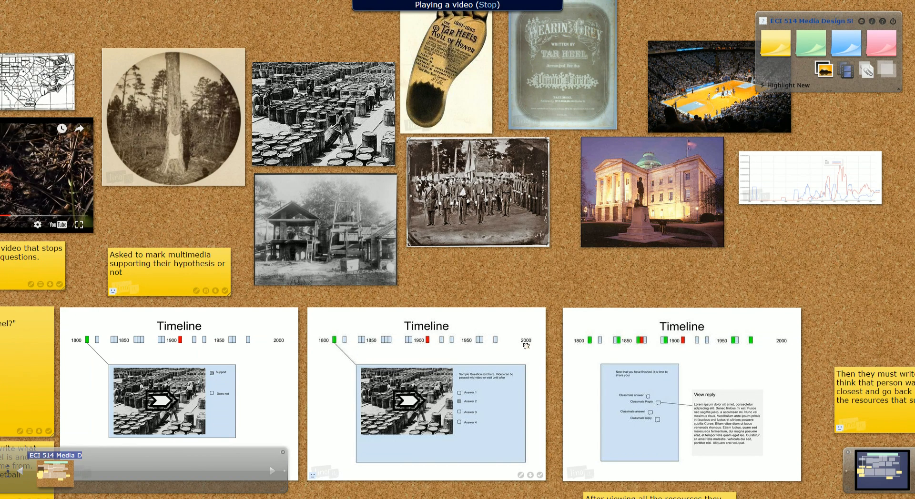
mouse_move(595, 274)
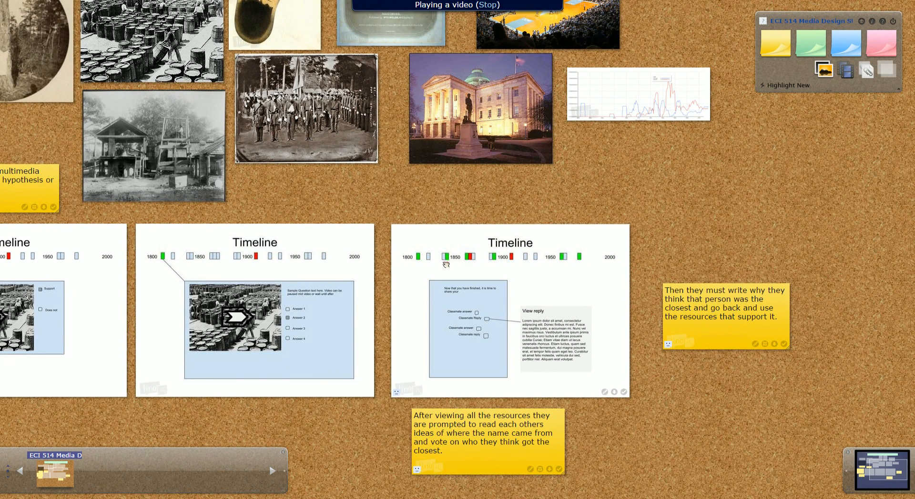
mouse_move(590, 268)
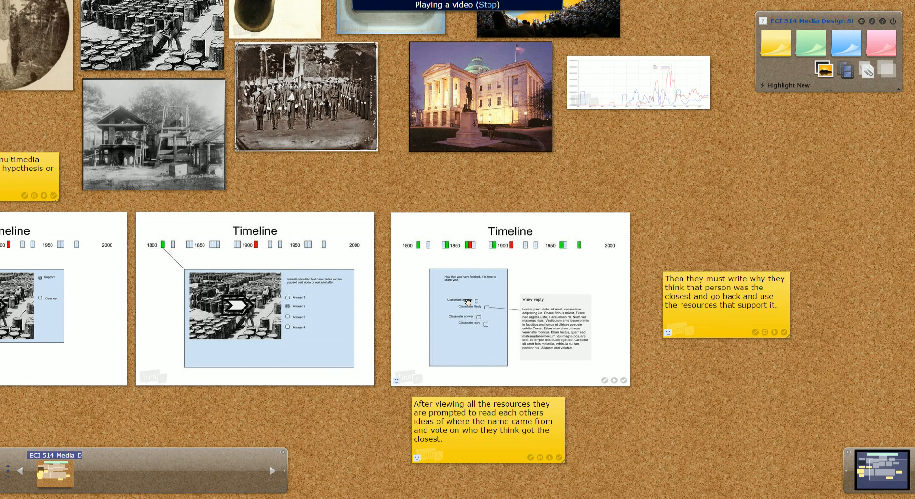
mouse_move(421, 245)
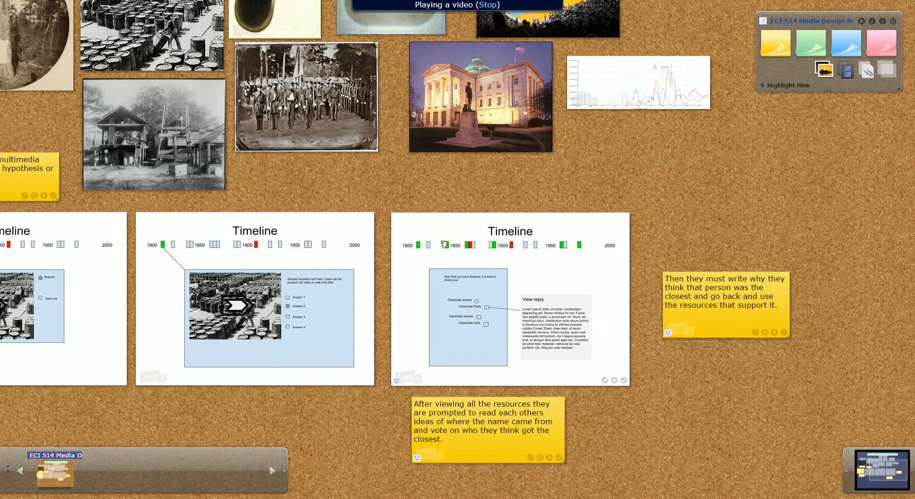
mouse_move(526, 171)
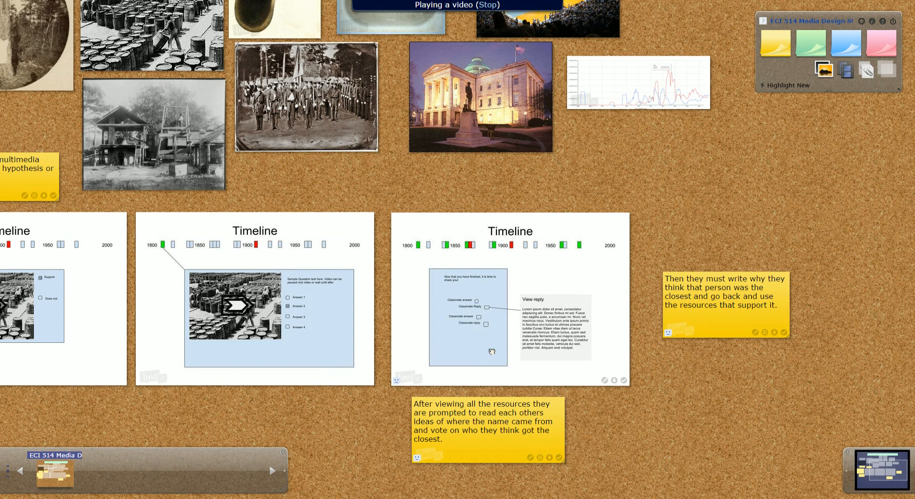
mouse_move(602, 275)
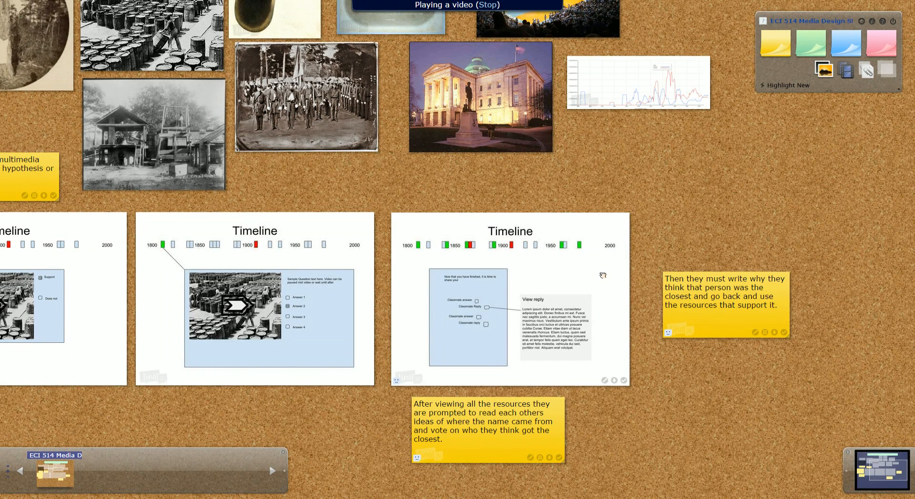
mouse_move(763, 260)
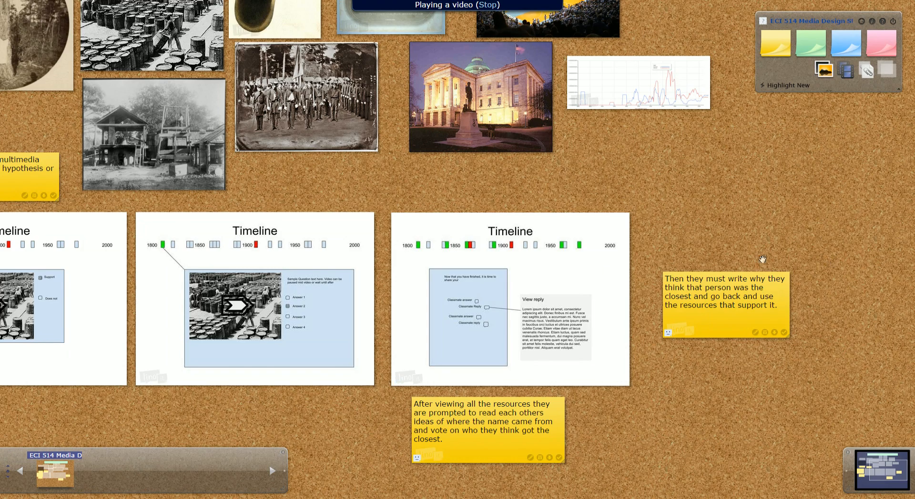
mouse_move(693, 244)
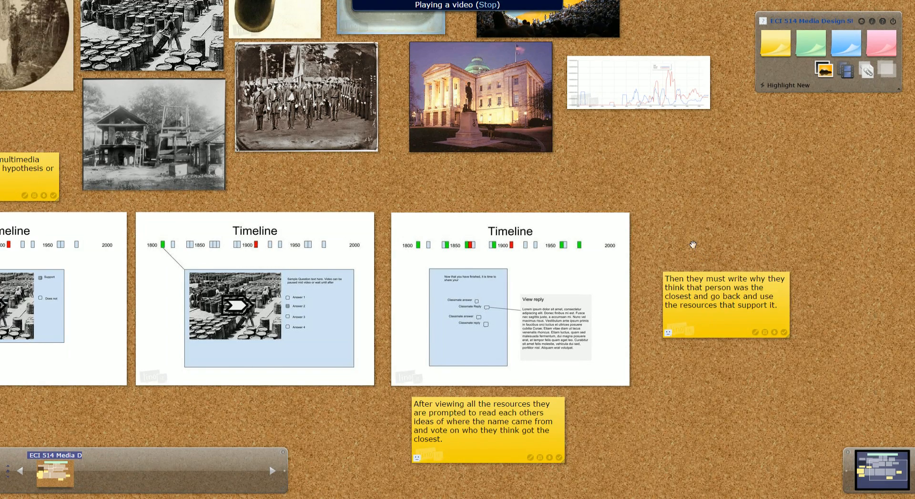